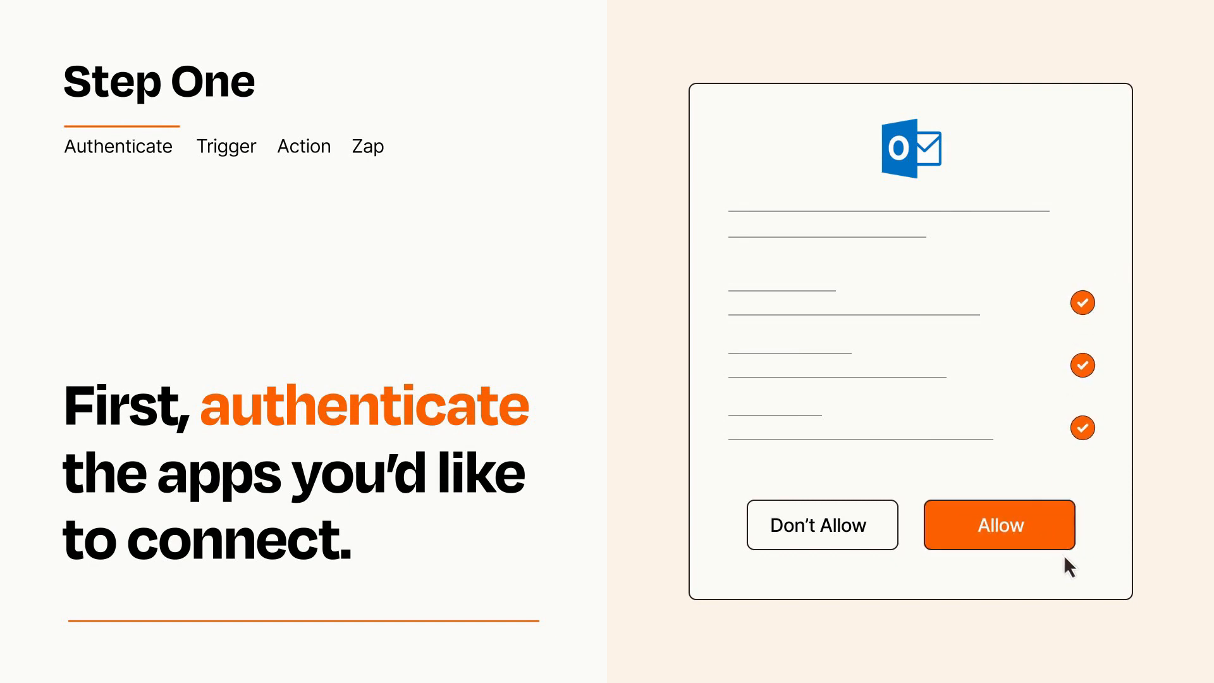
# - Allow Zapier access to the Outlook account
pyautogui.click(999, 525)
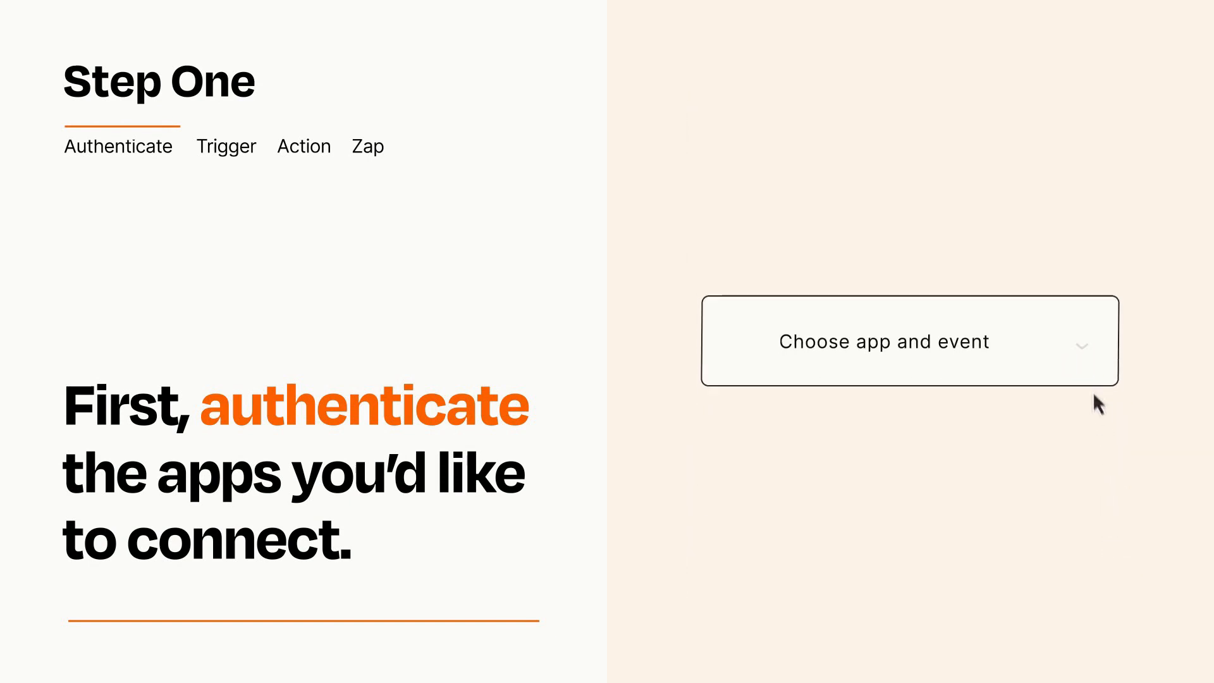
# - Set the trigger event to New Item in Board and open the action's app-and-event chooser
pyautogui.click(909, 341)
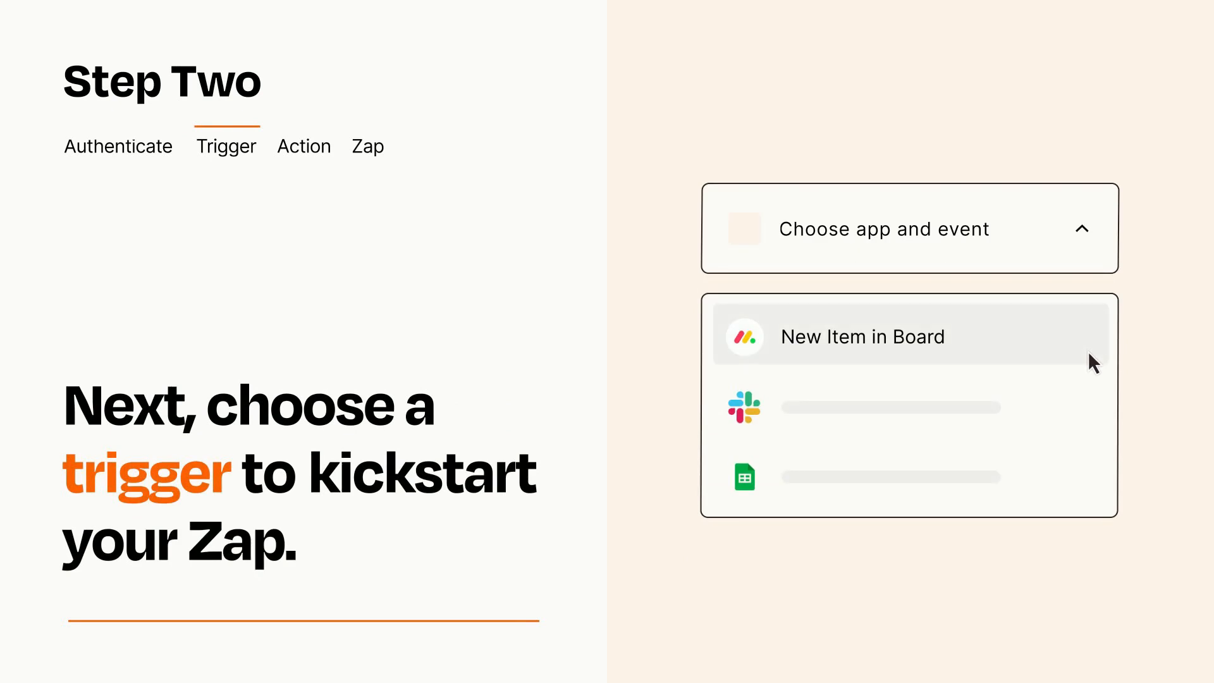
pyautogui.moveTo(1092, 406)
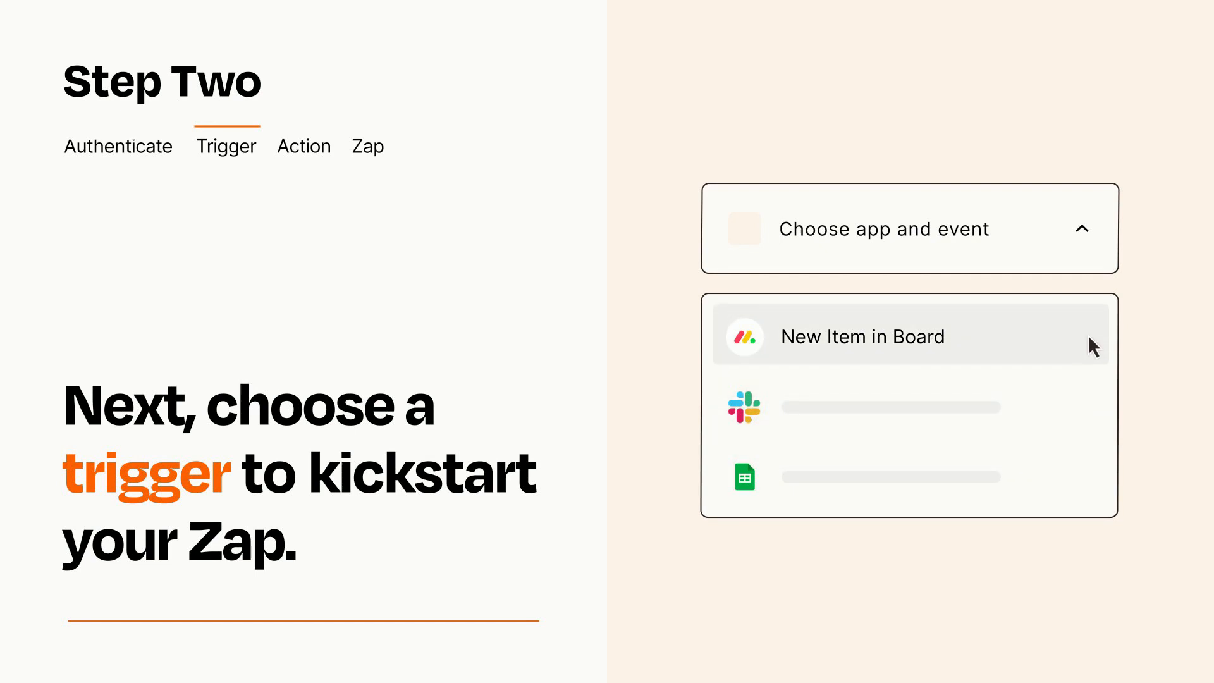
pyautogui.moveTo(1089, 353)
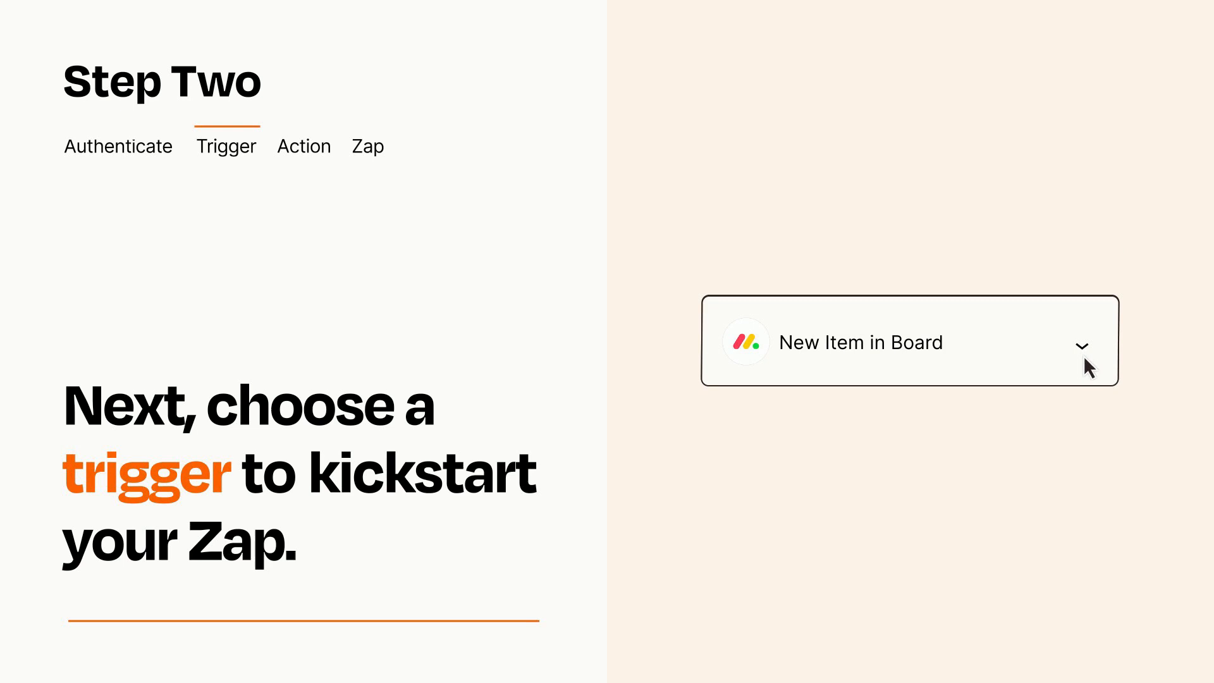
pyautogui.moveTo(1105, 359)
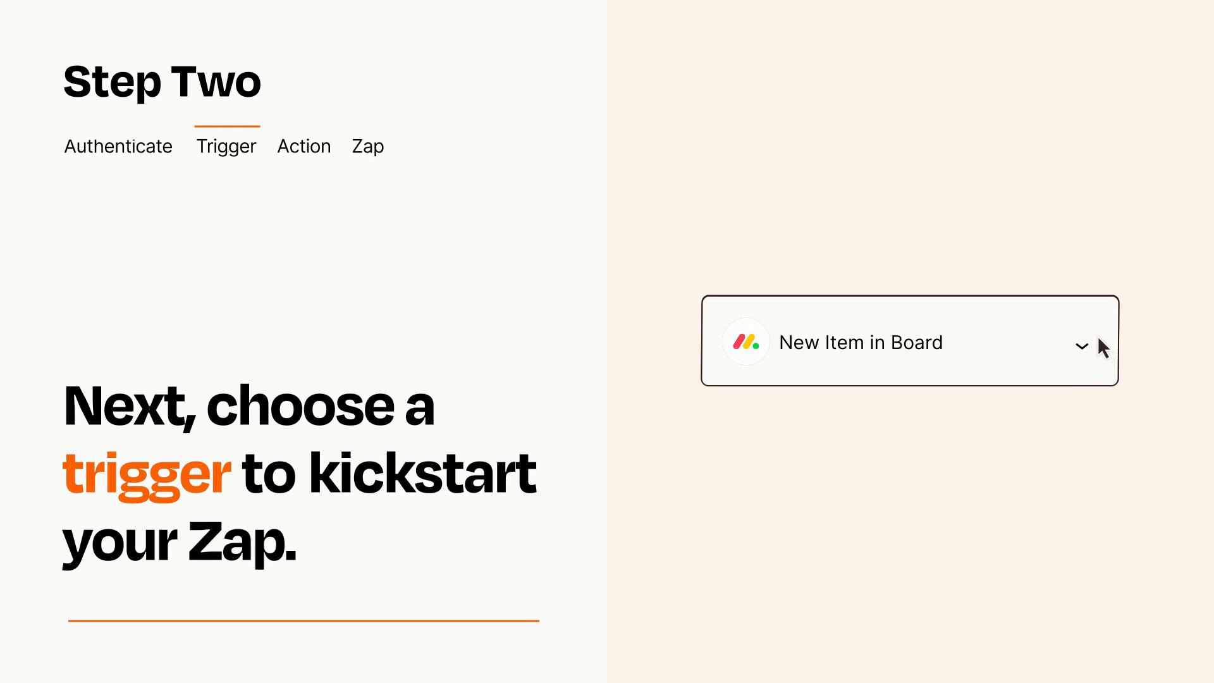
pyautogui.click(304, 147)
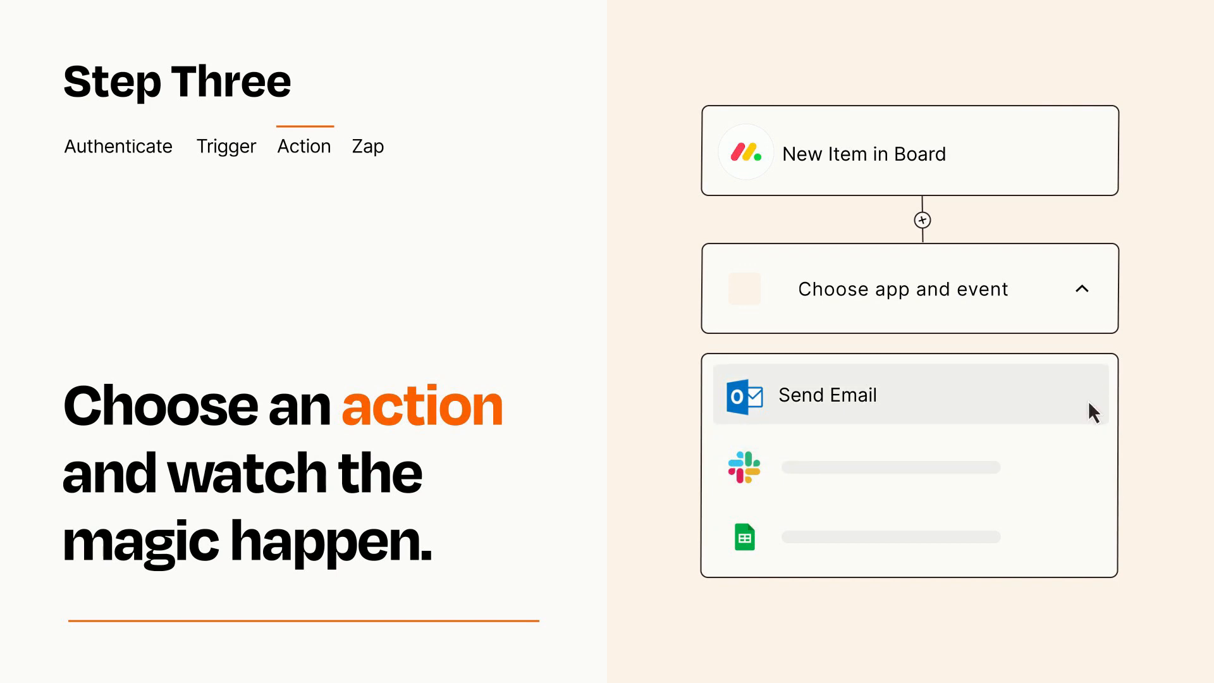
# - Choose Outlook Send Email as the Zap's action
pyautogui.click(828, 395)
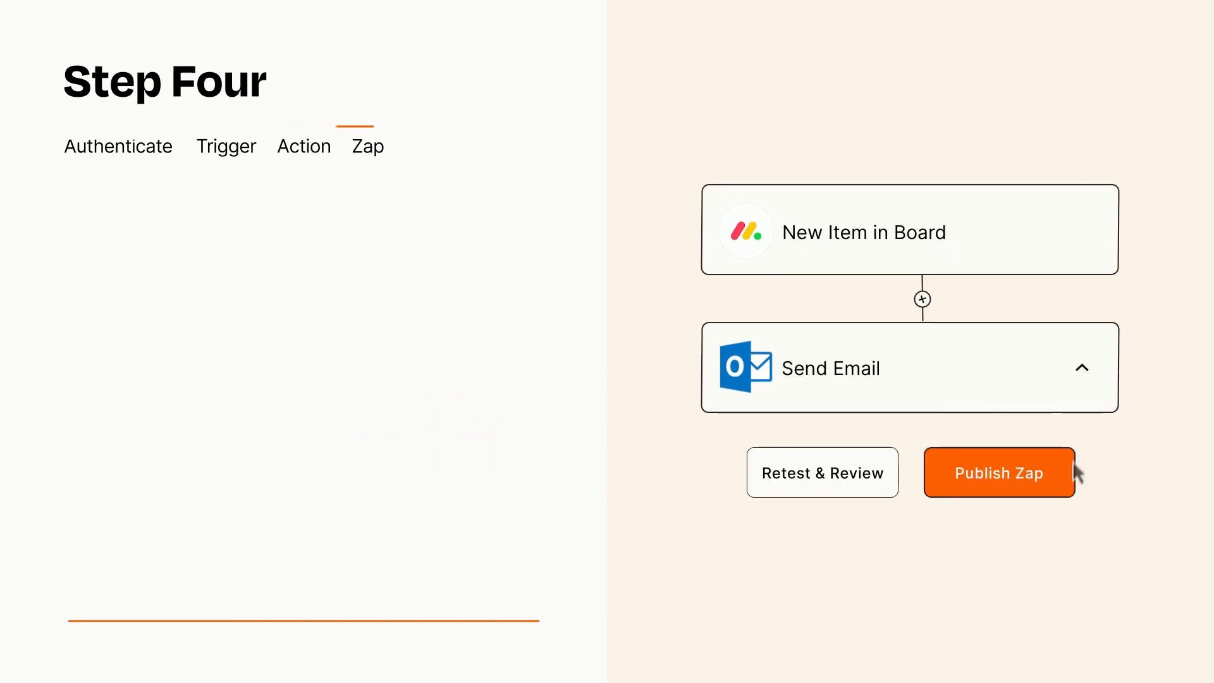
# - Publish the New Item in Board to Send Email Zap
pyautogui.click(1000, 473)
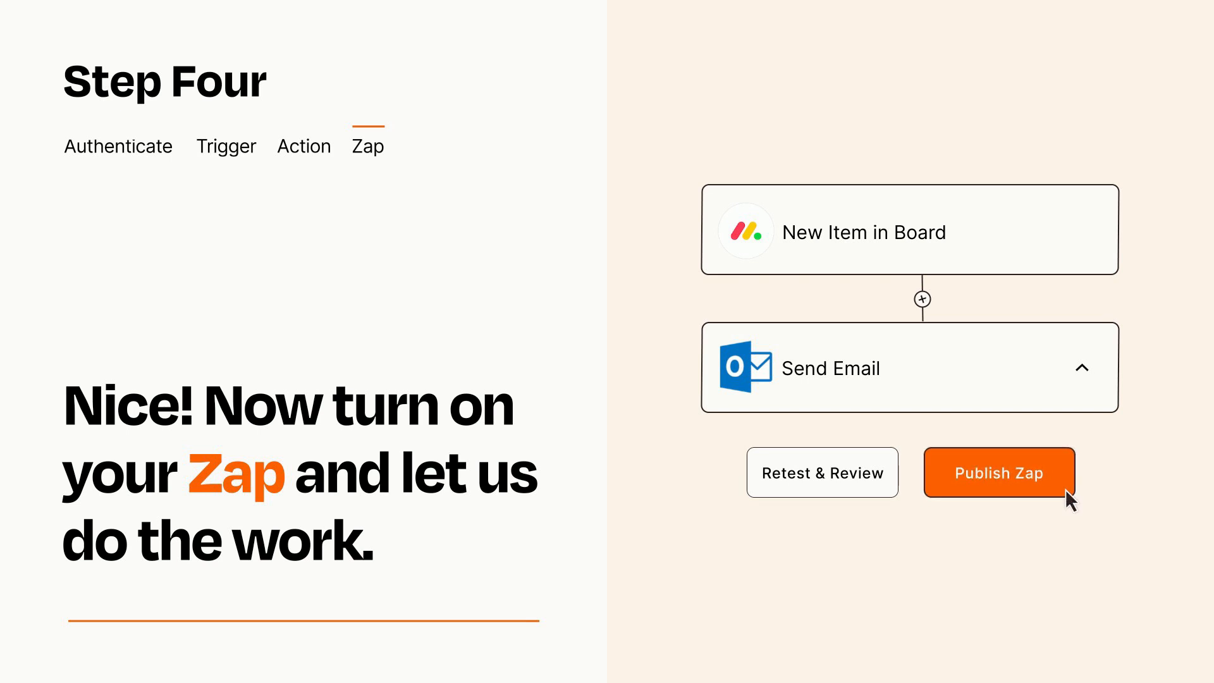
pyautogui.click(1000, 473)
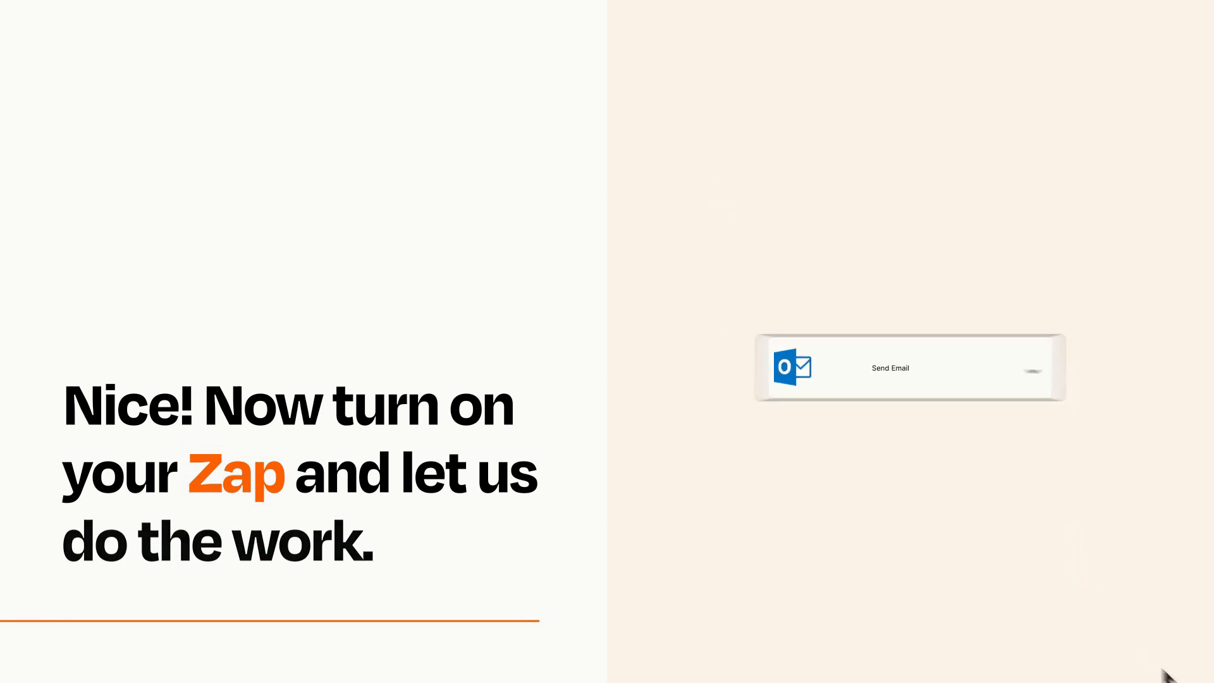